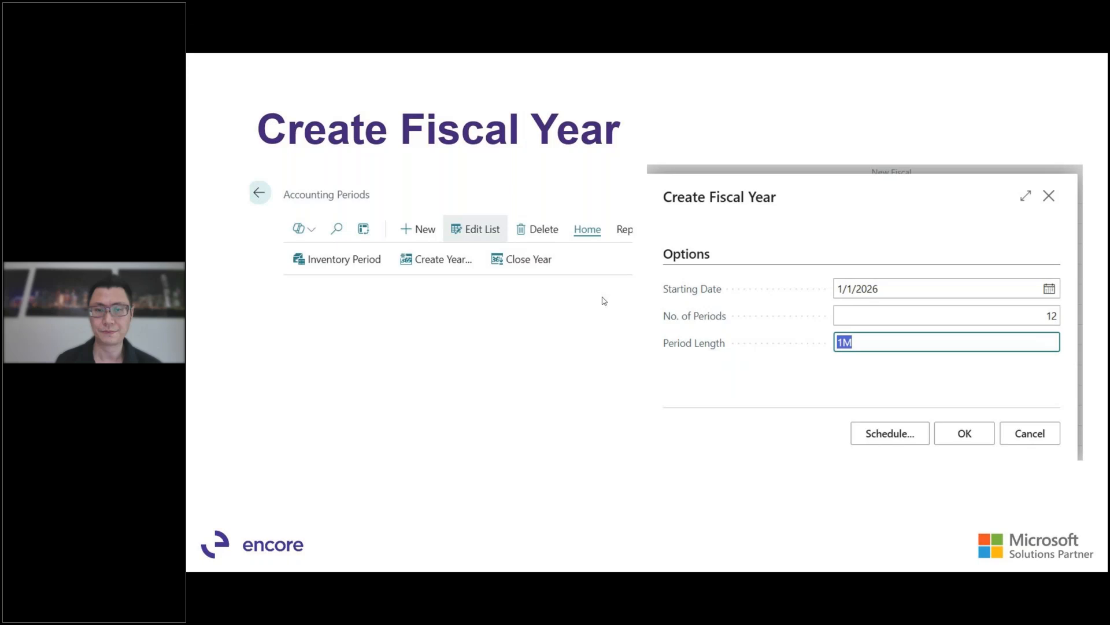
- Advance past the New Fiscal Year slide with twelve monthly periods to Close Income Statement options
{"action": "left_click", "coordinate": [964, 432]}
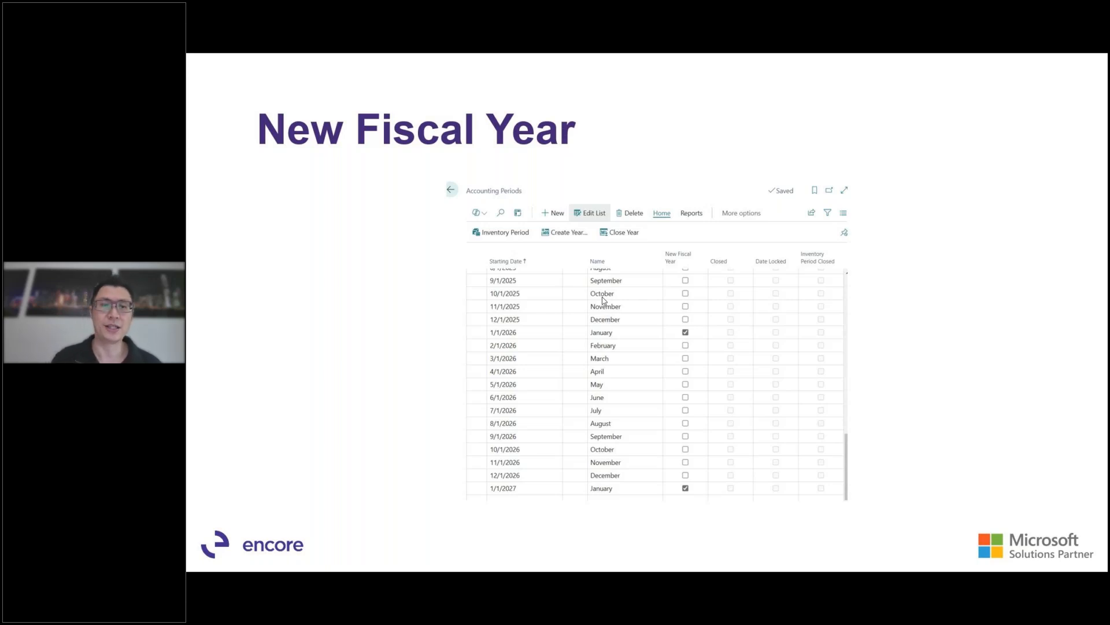
{"action": "left_click", "coordinate": [623, 231]}
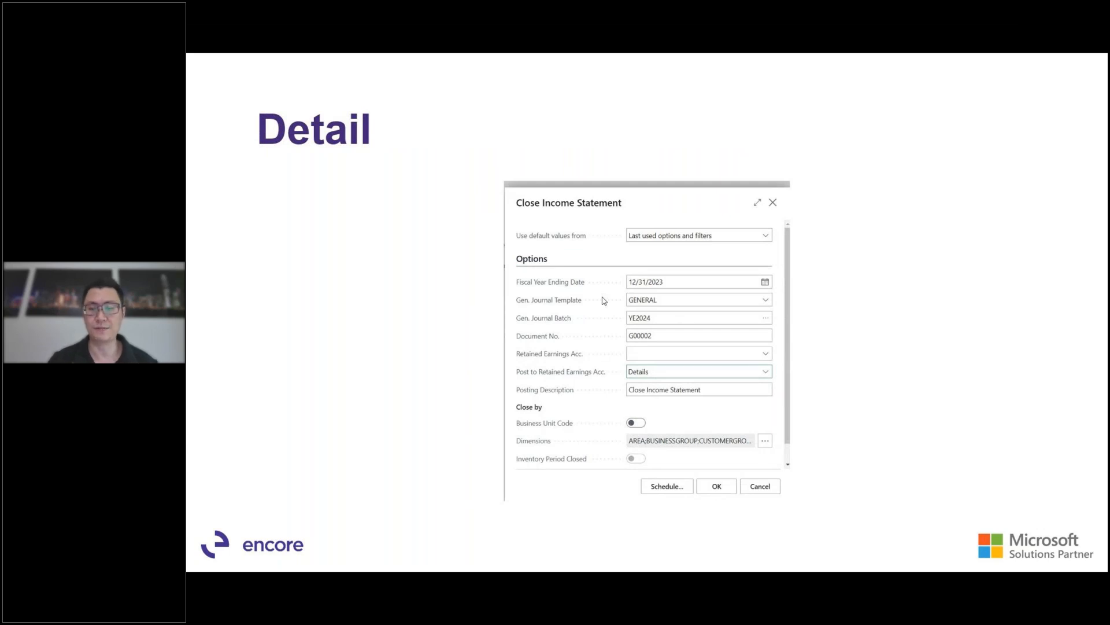
- Advance to the slide of Close Income Statement journal lines dated 12/31/2024, document G00002
{"action": "left_click", "coordinate": [715, 486]}
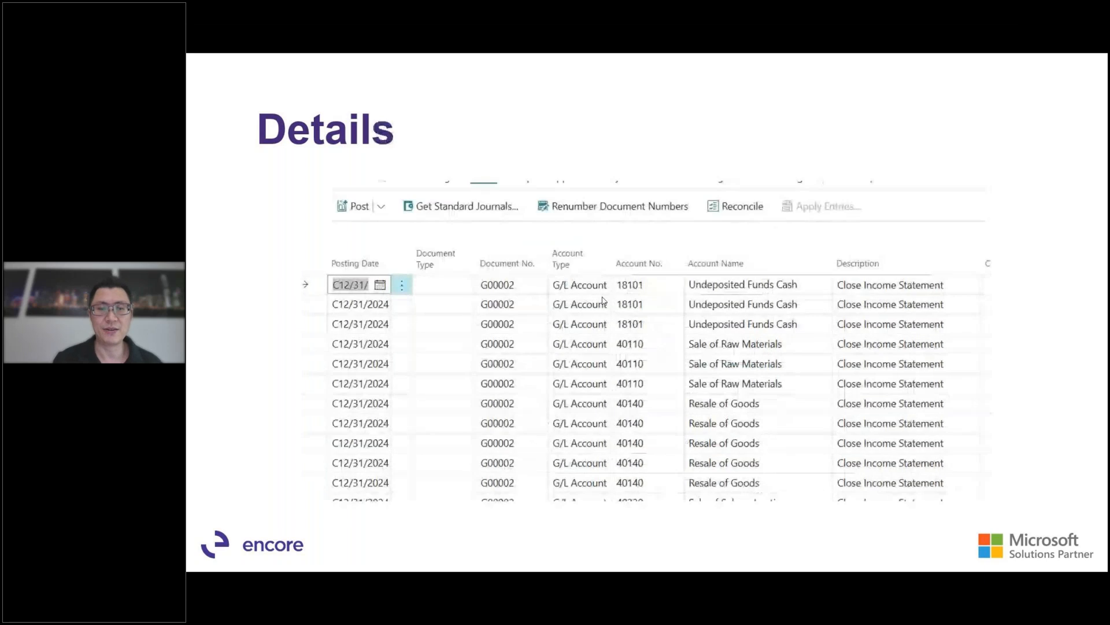